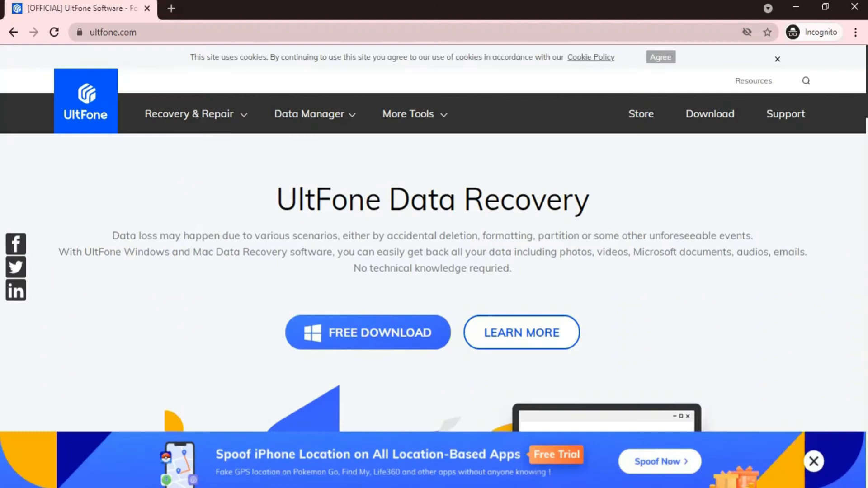
# - Open the 'Android Data Recovery without Root' product page from the ultfone.com home page list
pyautogui.scroll(-3)
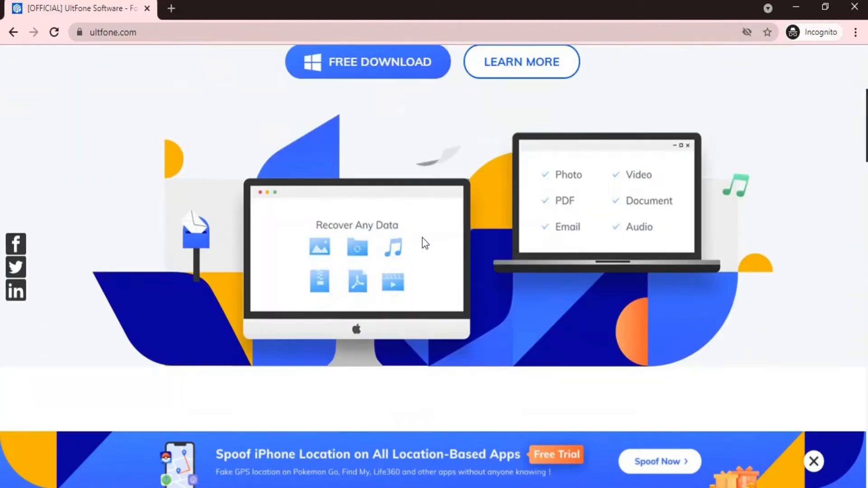
pyautogui.scroll(-3)
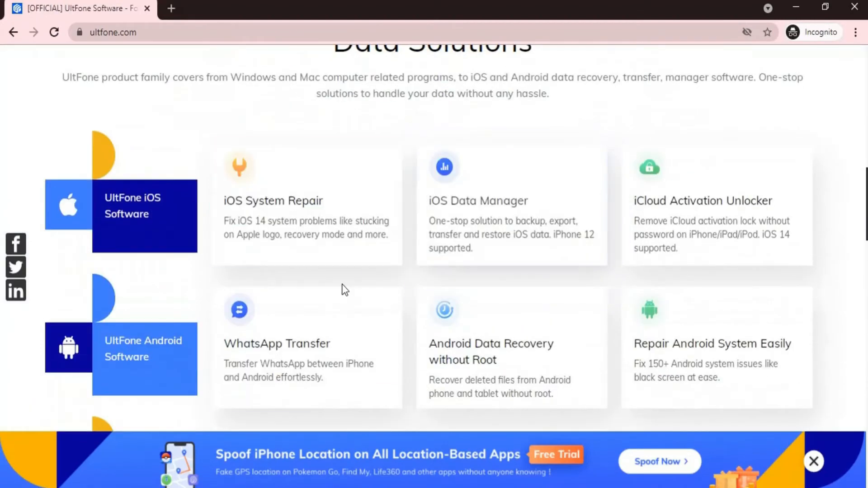
pyautogui.scroll(-3)
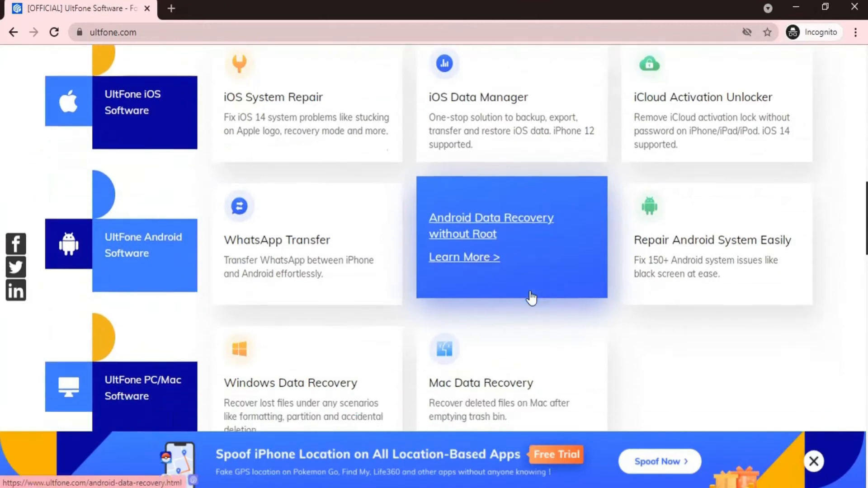
pyautogui.click(490, 225)
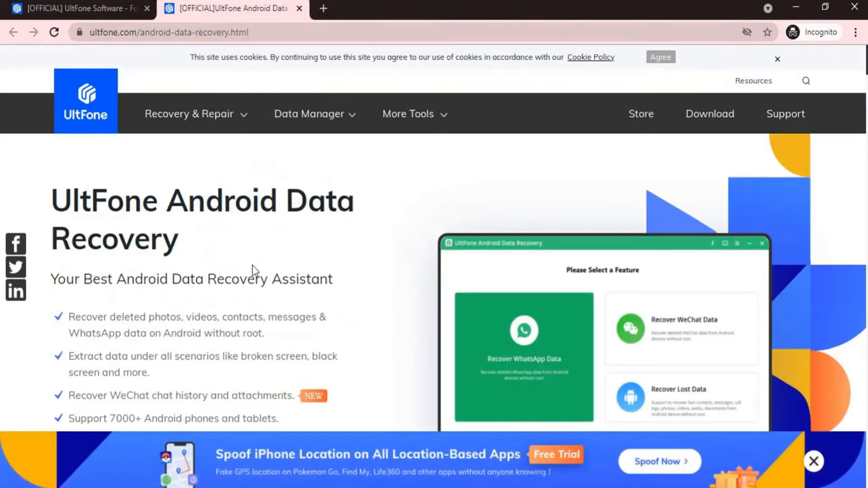
pyautogui.scroll(-3)
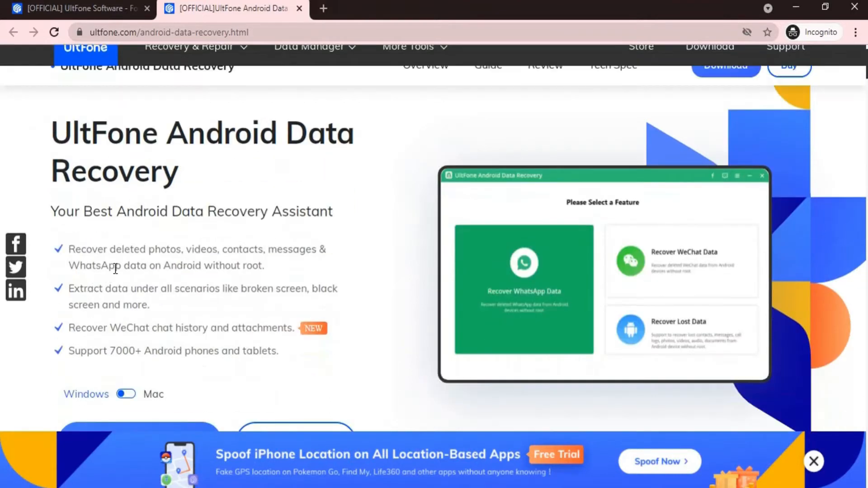
pyautogui.moveTo(127, 280)
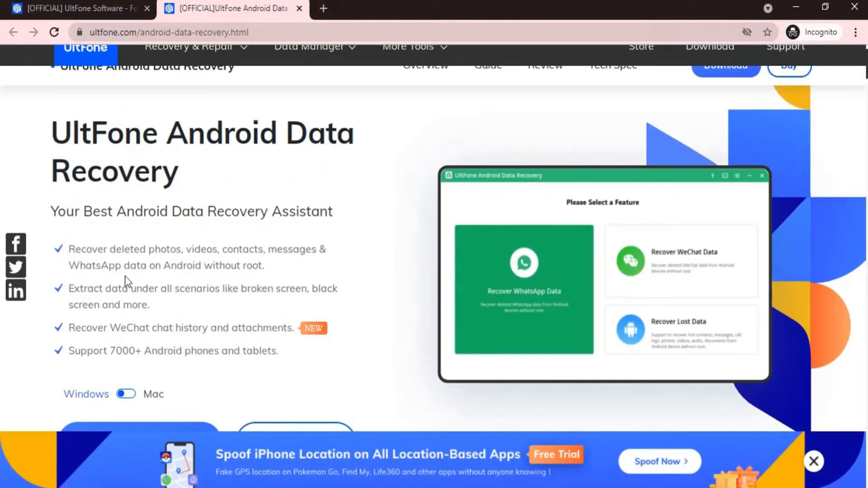
pyautogui.scroll(-3)
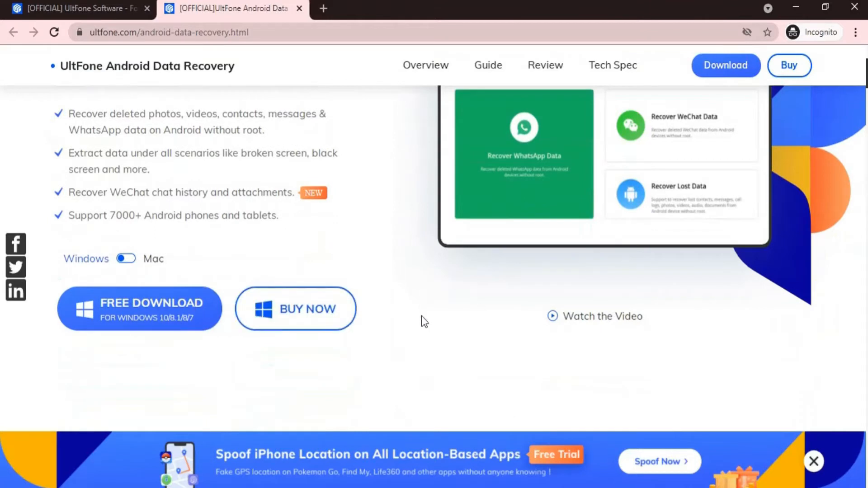
pyautogui.scroll(-3)
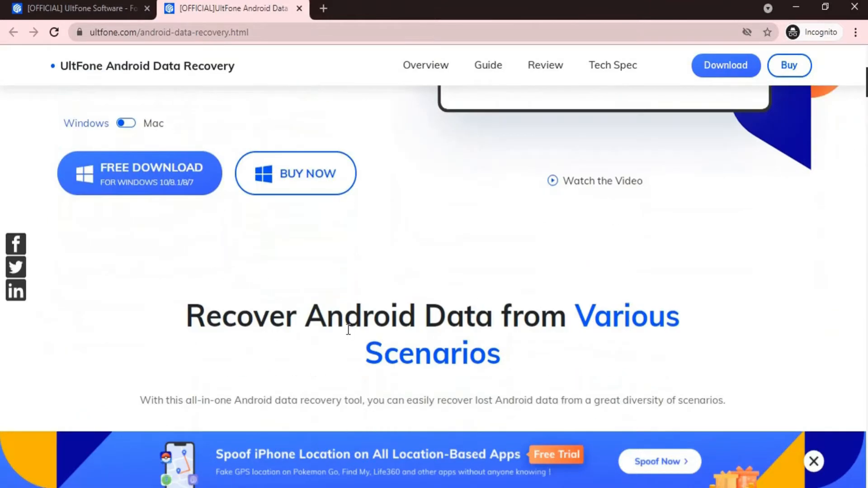
pyautogui.scroll(-3)
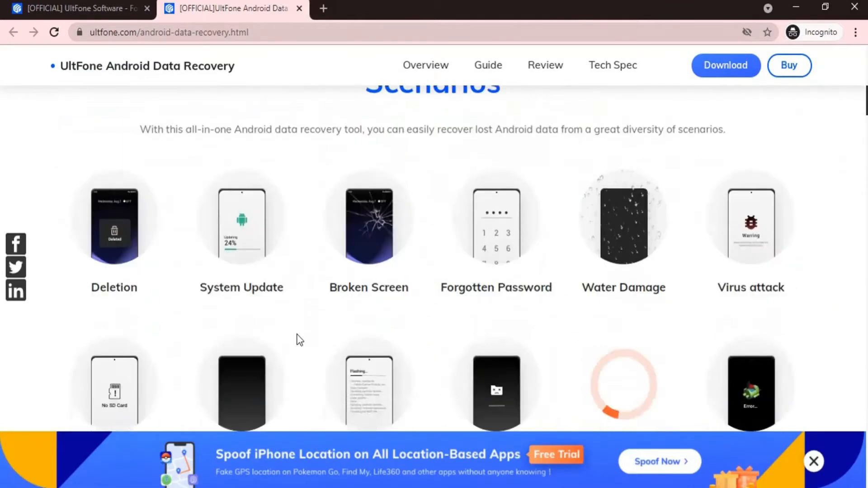
pyautogui.scroll(-3)
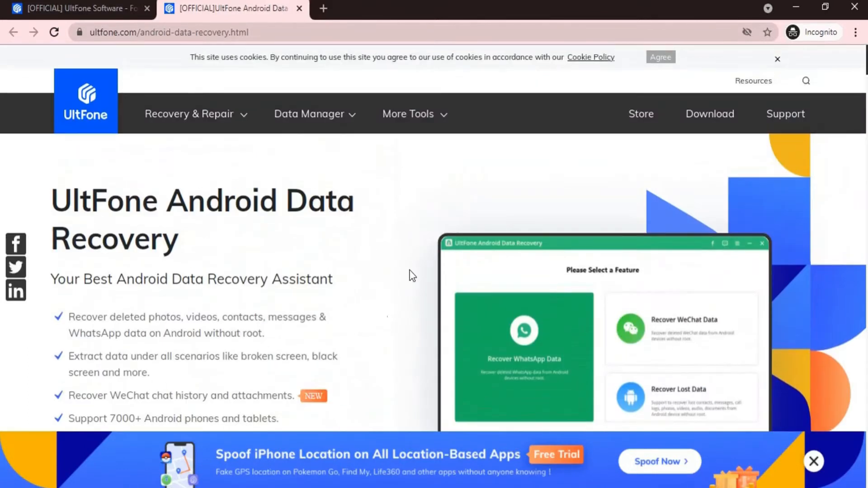
pyautogui.moveTo(288, 226)
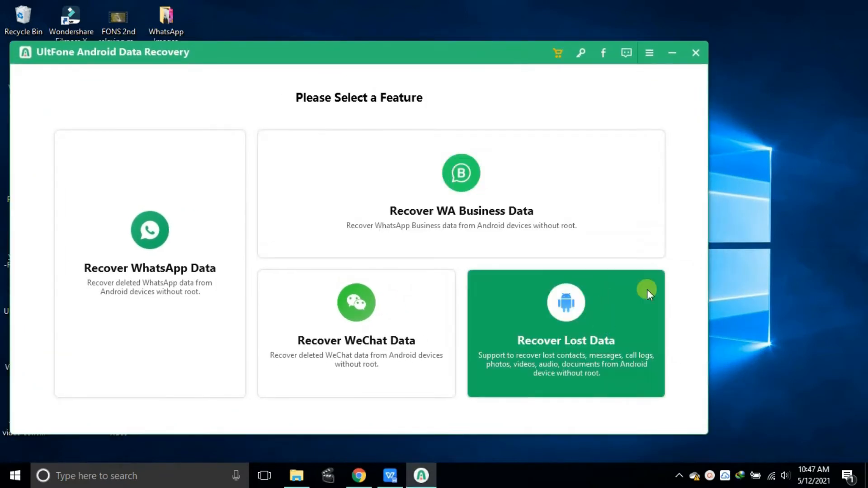
# - Choose Recover Lost Data and allow USB debugging so the HUAWEI(BAH-L09) phone connects
pyautogui.click(565, 332)
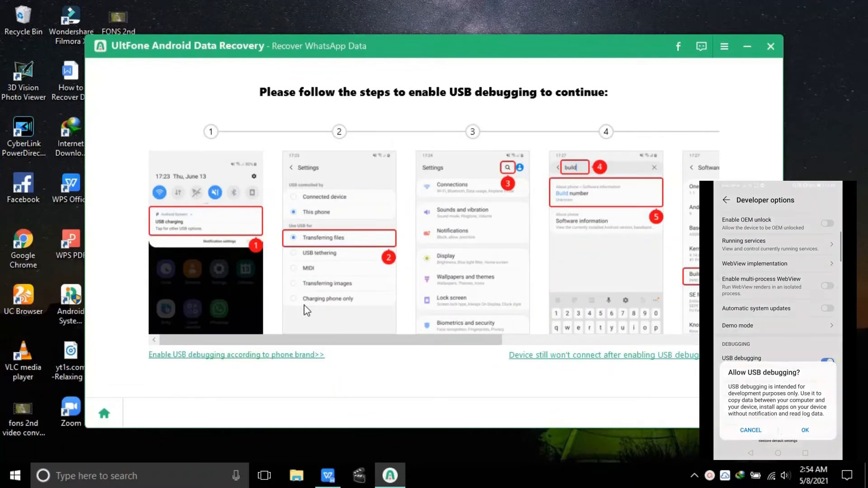
pyautogui.click(805, 430)
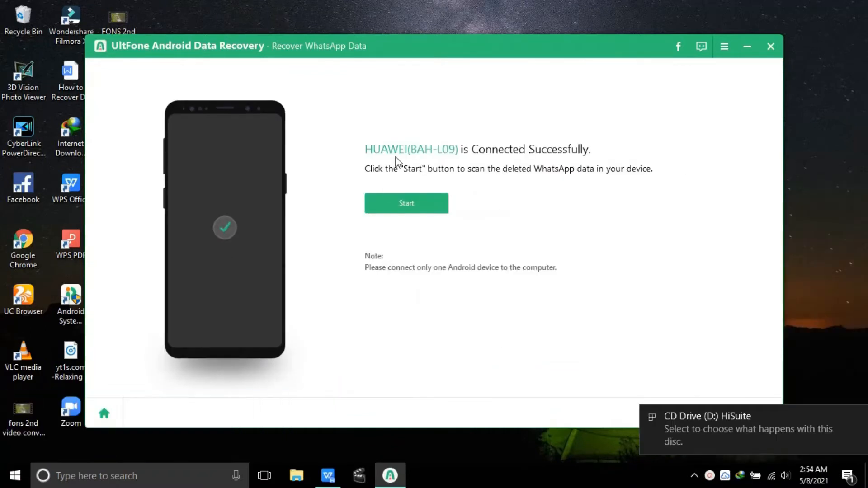
pyautogui.moveTo(386, 161)
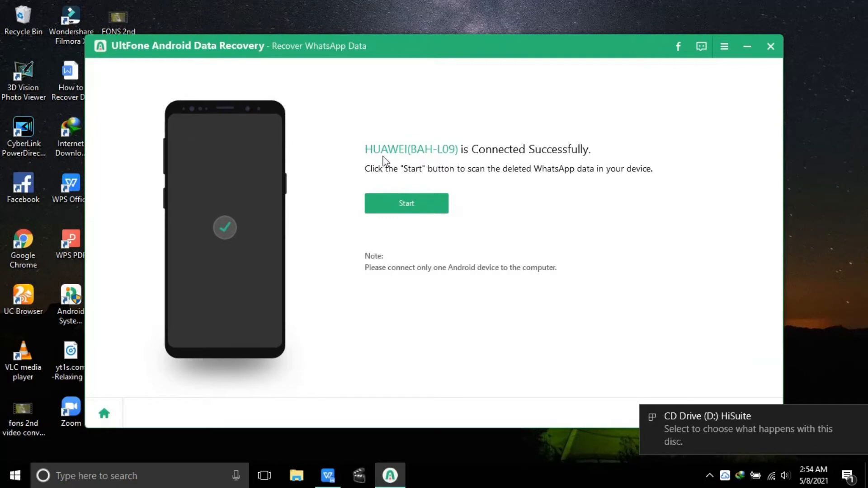
# - Keep only Contacts checked as the file type and start the Lost Data scan
pyautogui.click(407, 203)
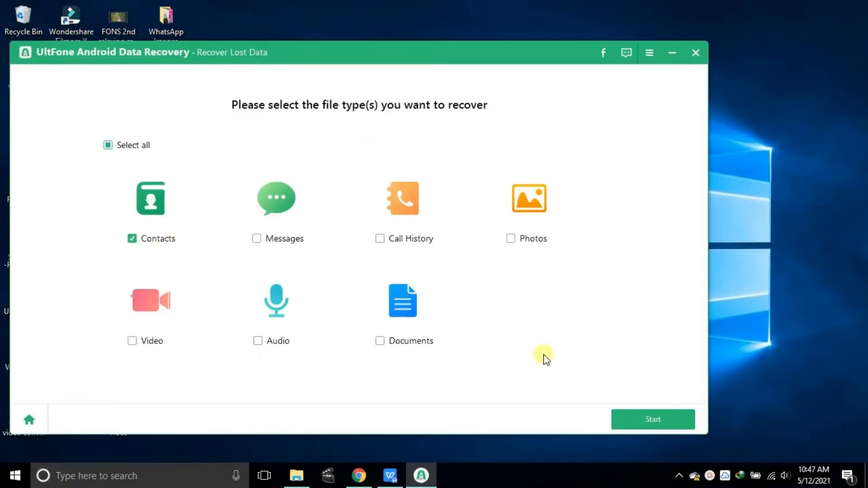
pyautogui.click(652, 419)
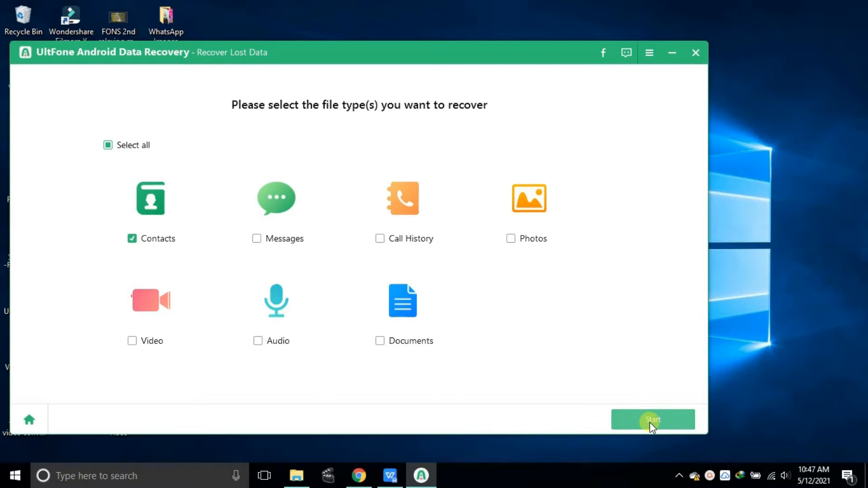
pyautogui.click(653, 420)
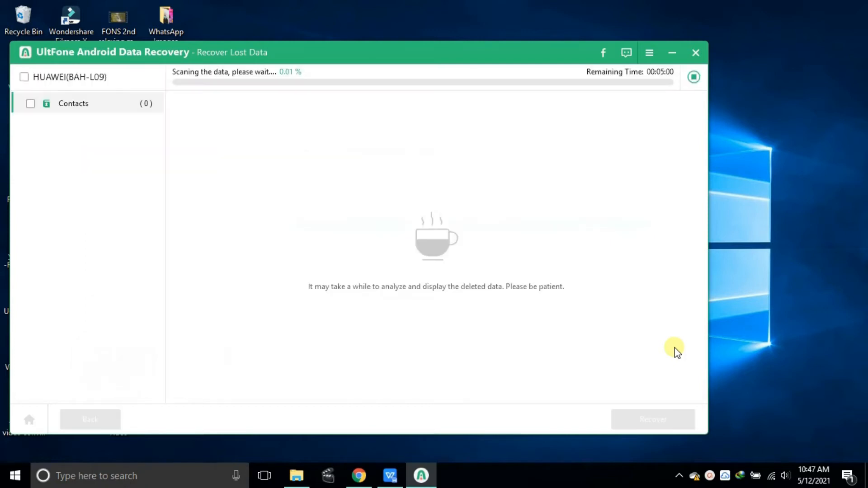
pyautogui.moveTo(758, 374)
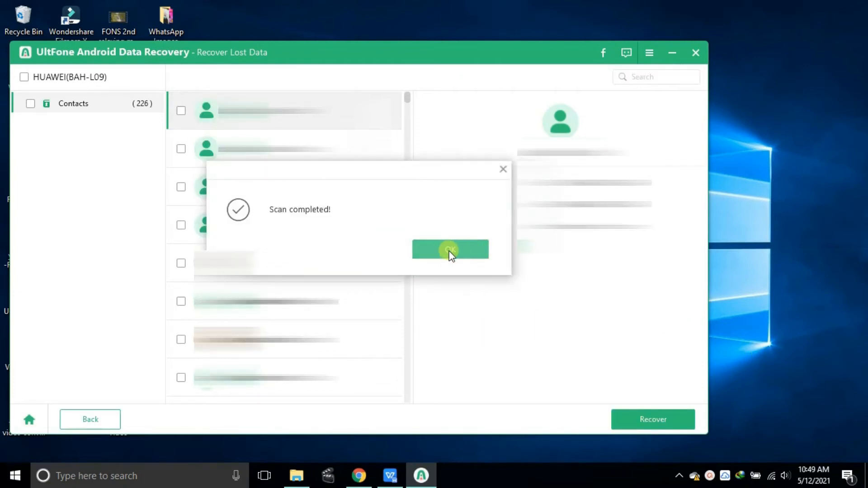
# - Acknowledge the 'Scan completed!' message after 226 contacts were found
pyautogui.click(450, 250)
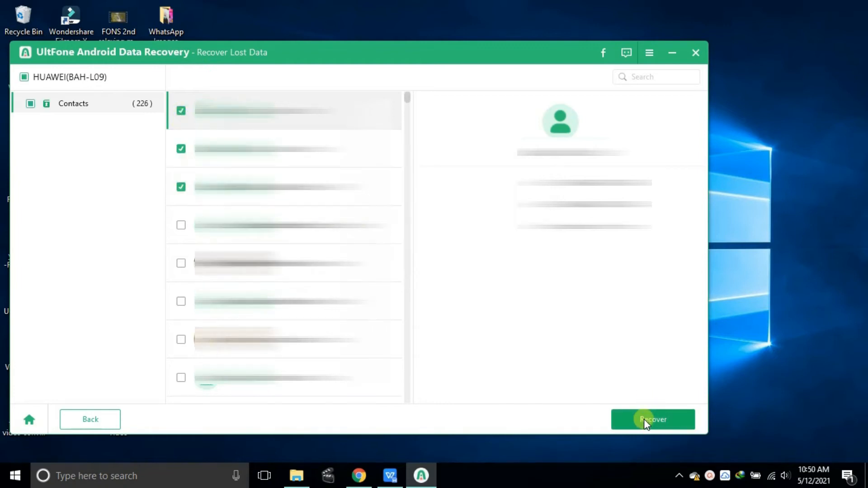
# - Recover the ticked contacts, saving them to the Desktop folder
pyautogui.click(653, 419)
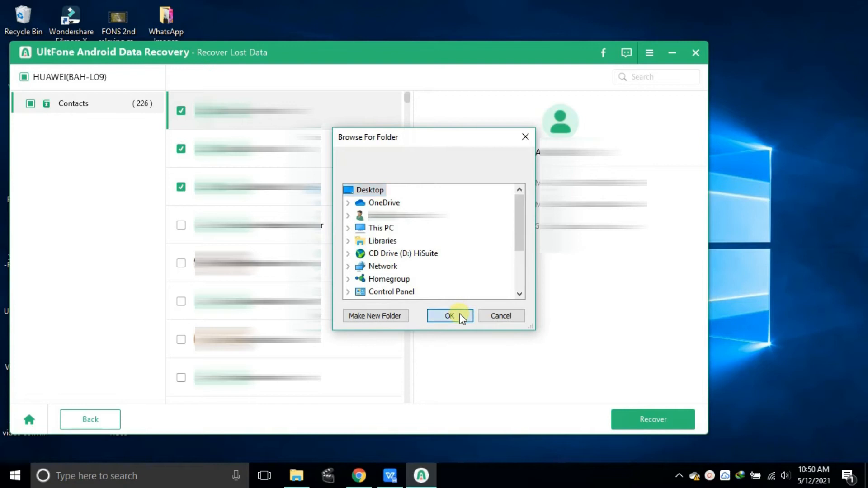
pyautogui.click(449, 316)
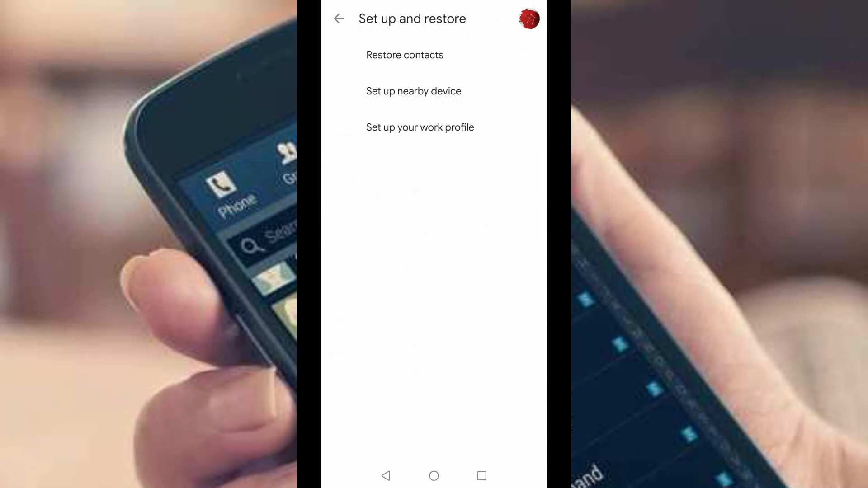
# - Restore contacts from the Huawei BAH-L09 backup with Device storage and SIM card checked
pyautogui.click(405, 55)
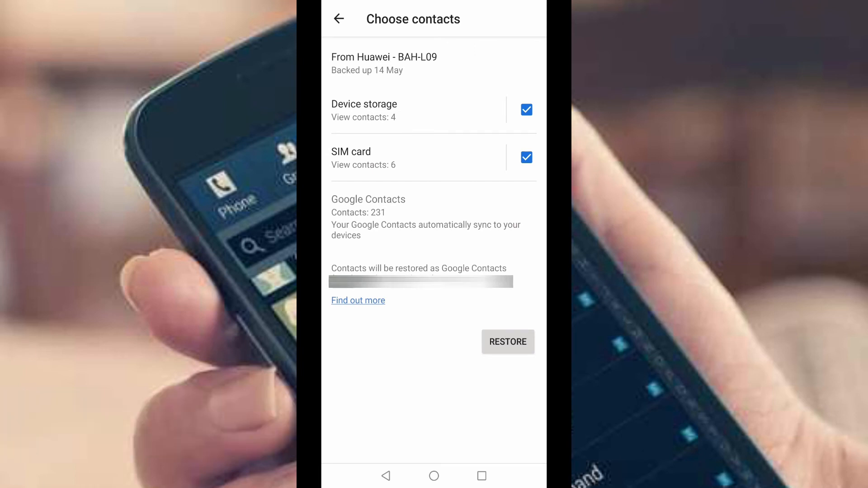
pyautogui.click(508, 342)
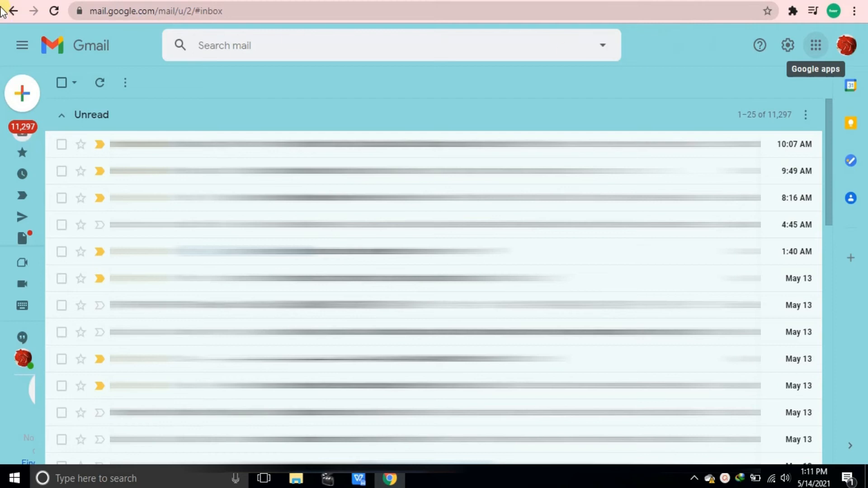
pyautogui.moveTo(737, 49)
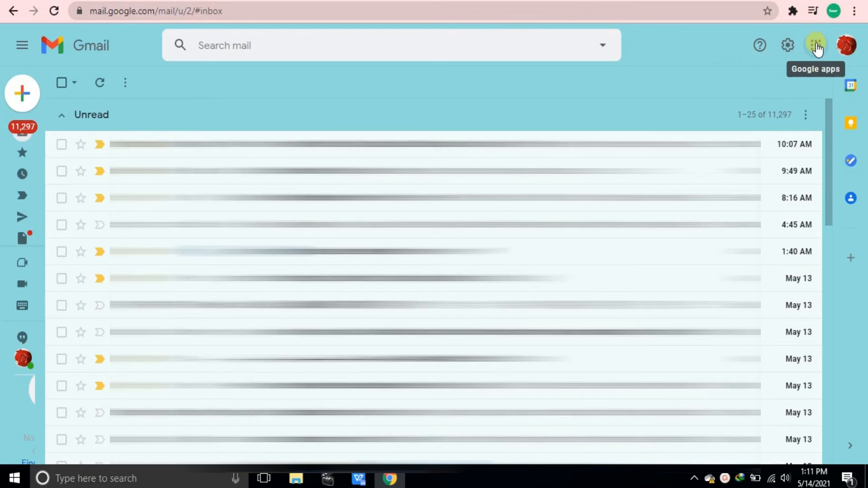
# - Launch Google Contacts from Gmail's Google apps grid
pyautogui.click(815, 45)
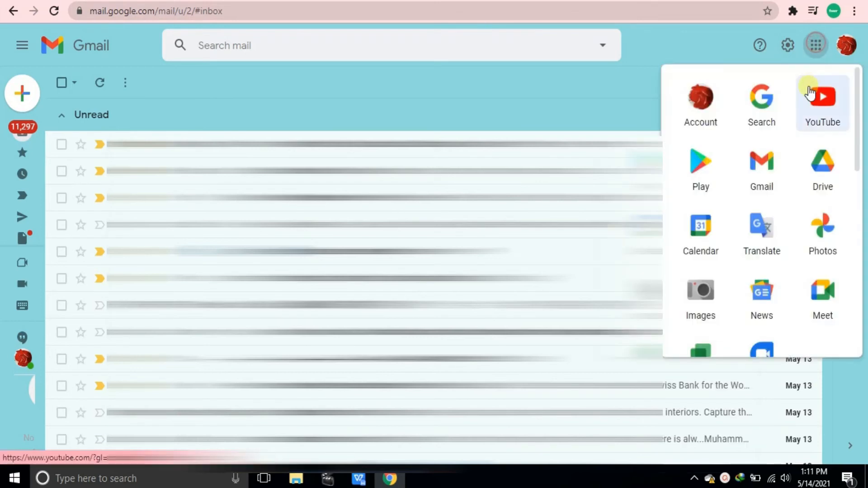
pyautogui.scroll(-3)
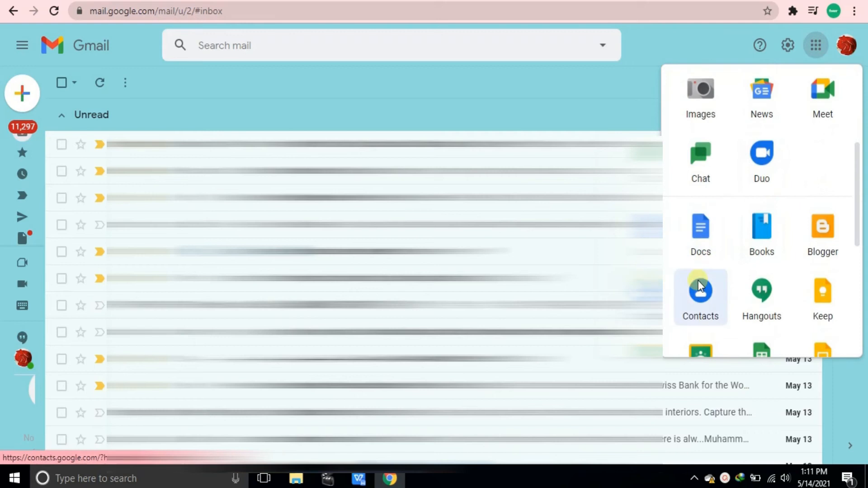
pyautogui.click(700, 291)
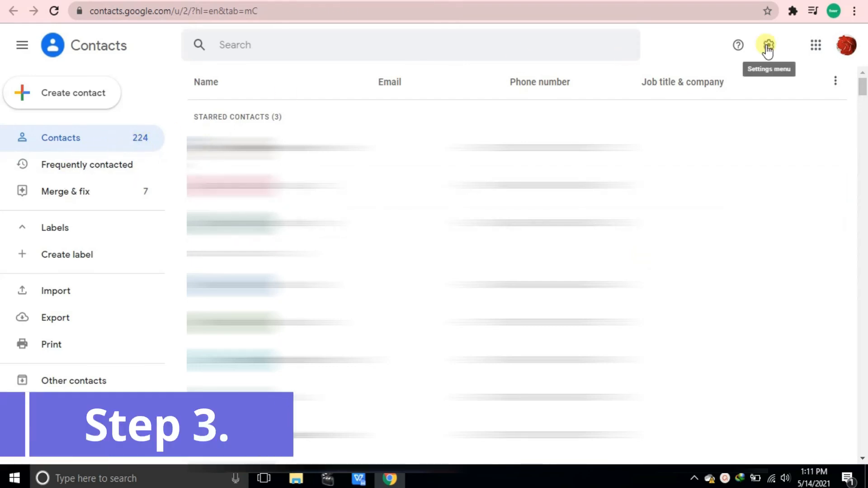
# - Undo contact changes back to '1 week ago' via Settings and confirm
pyautogui.click(768, 45)
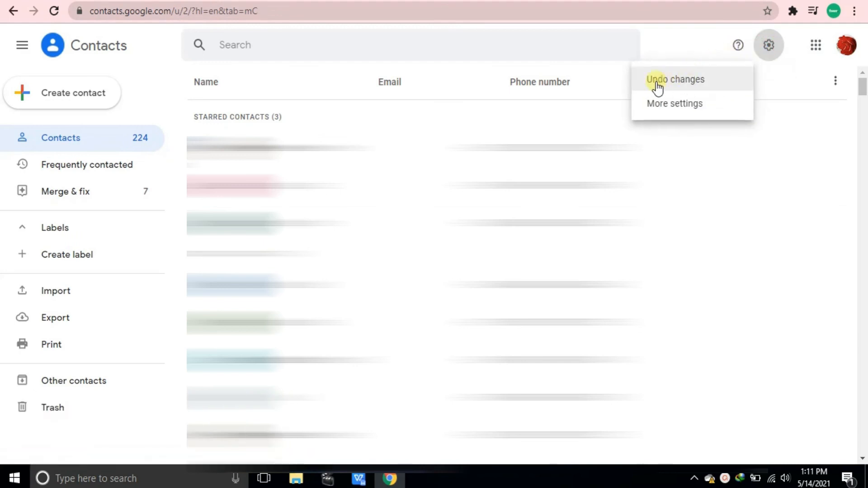
pyautogui.click(674, 80)
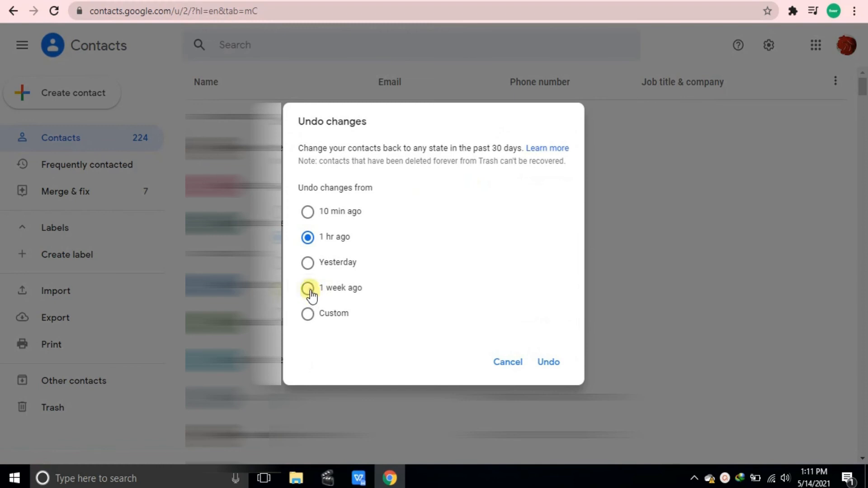
pyautogui.click(308, 288)
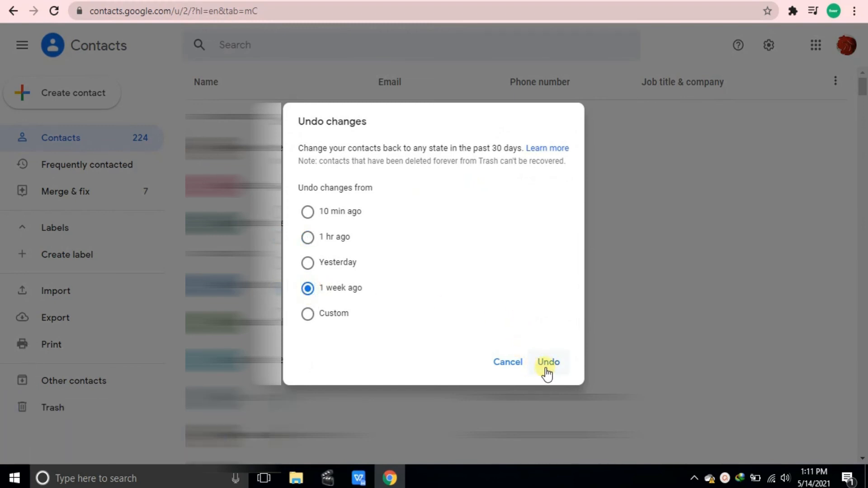
pyautogui.click(548, 362)
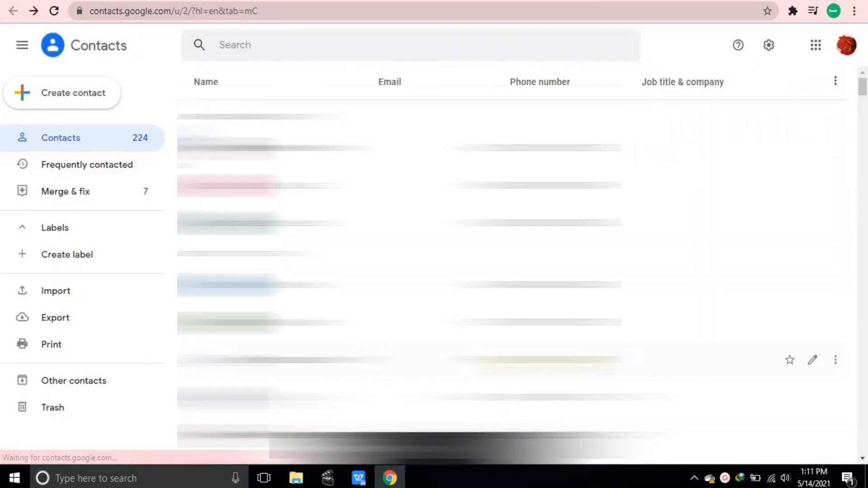